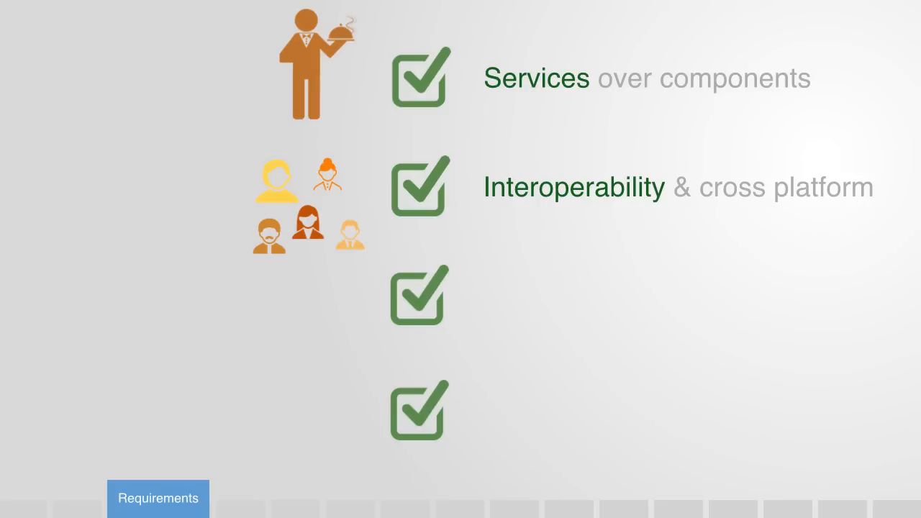
pyautogui.click(266, 497)
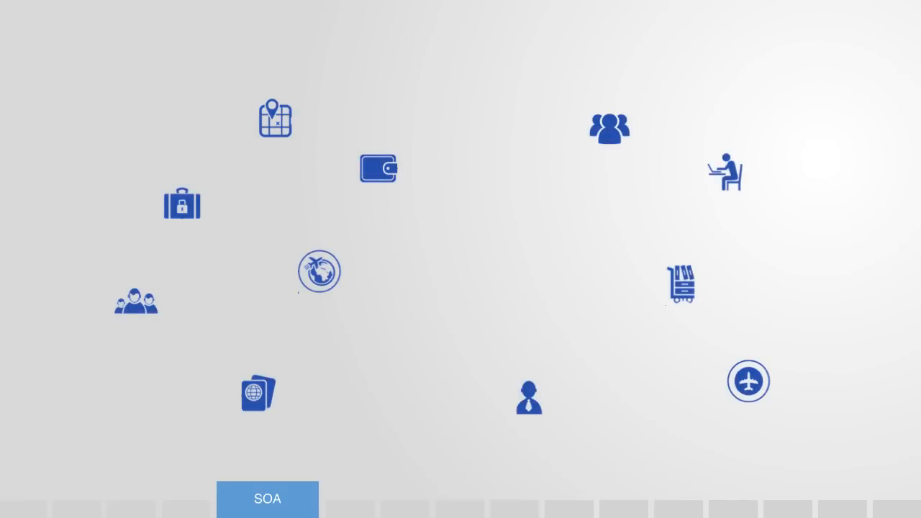